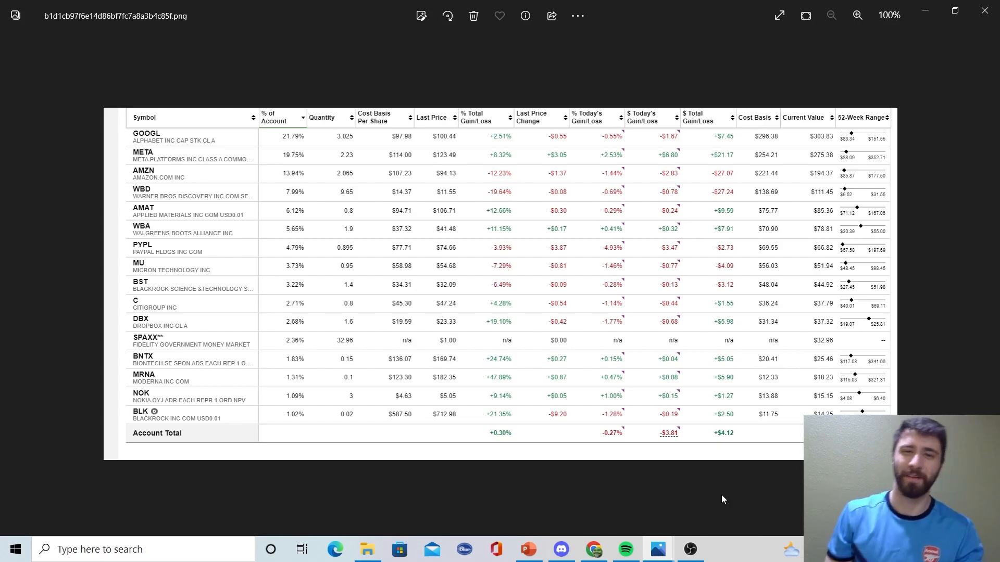
mouse_move(329, 374)
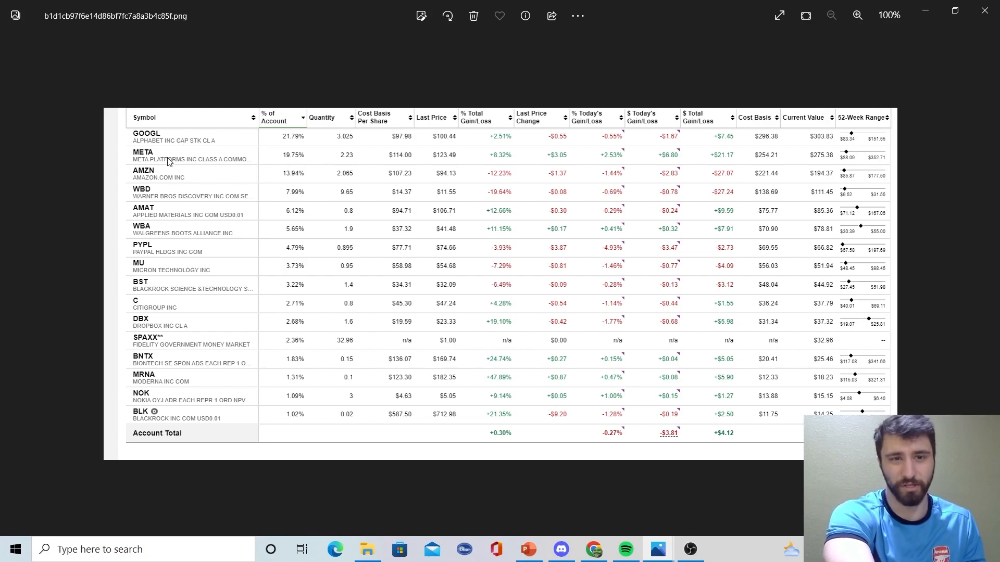
mouse_move(163, 178)
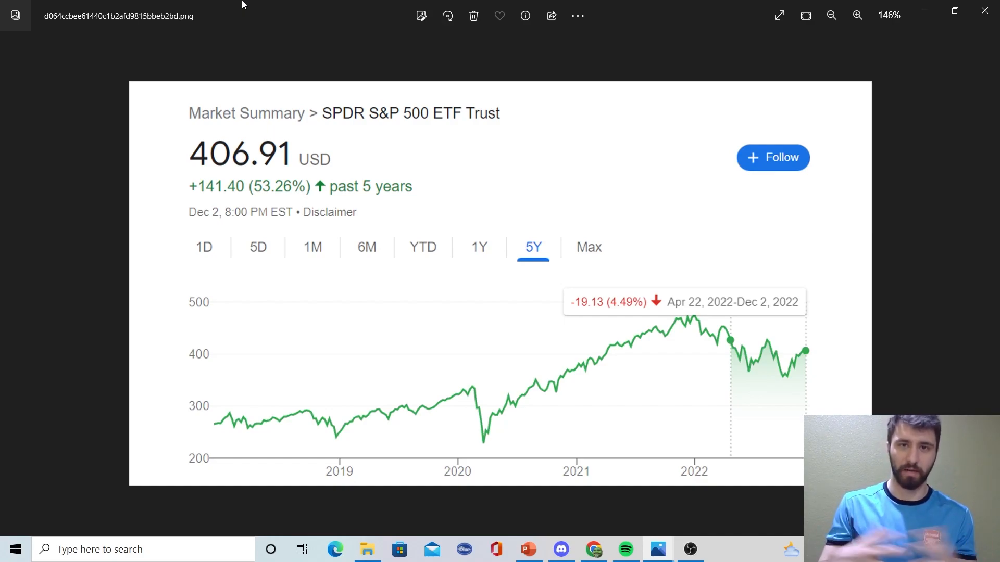
mouse_move(372, 341)
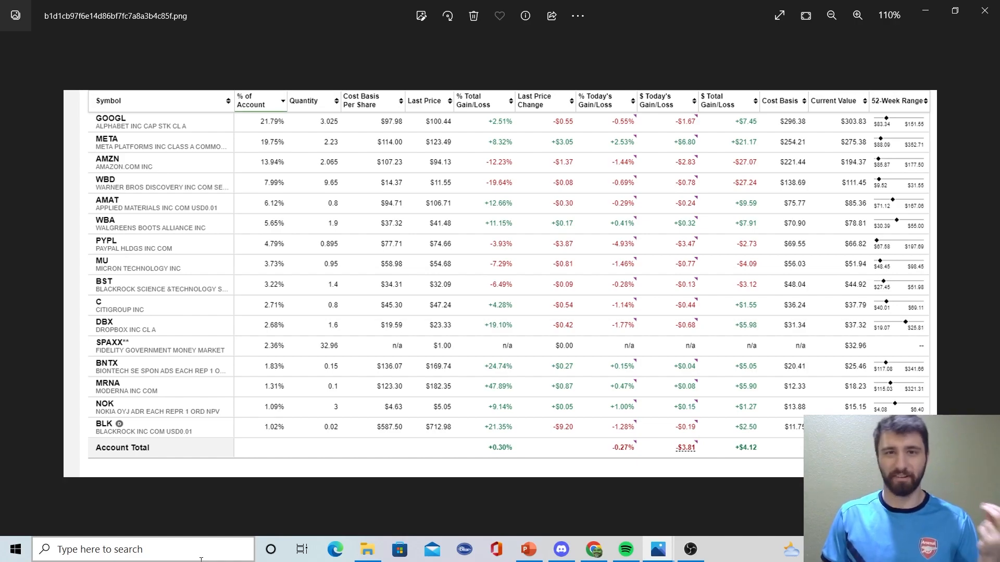
mouse_move(514, 512)
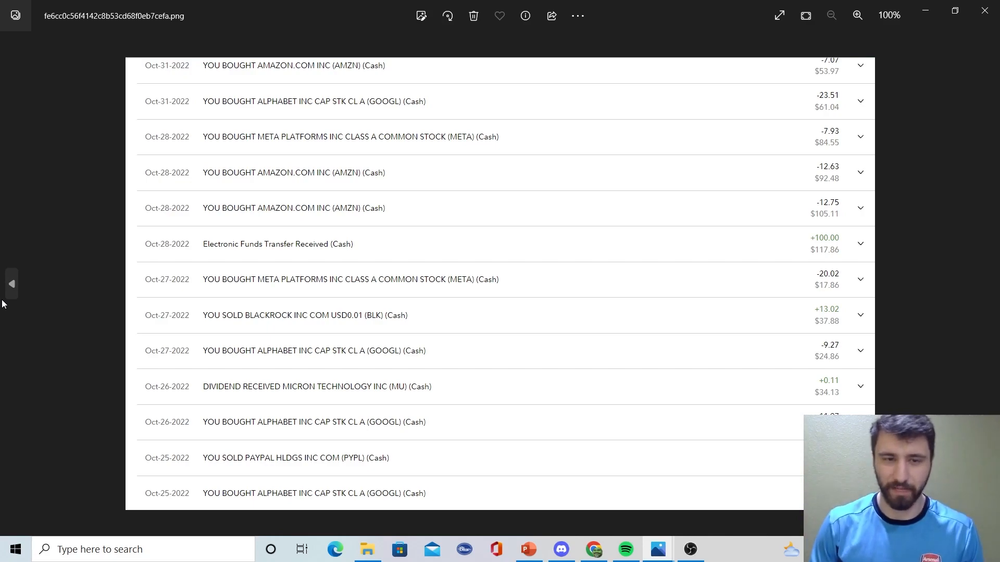
mouse_move(56, 378)
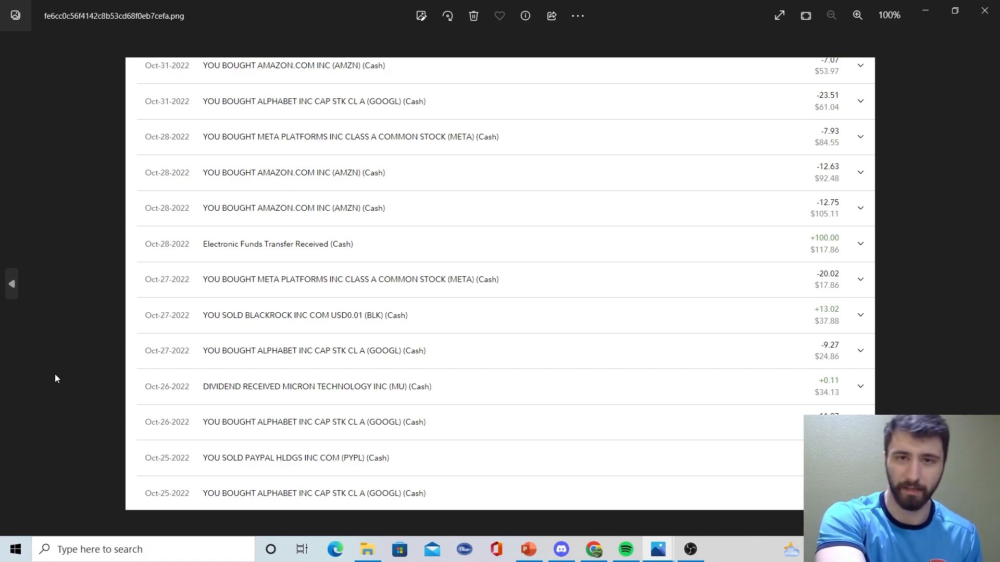